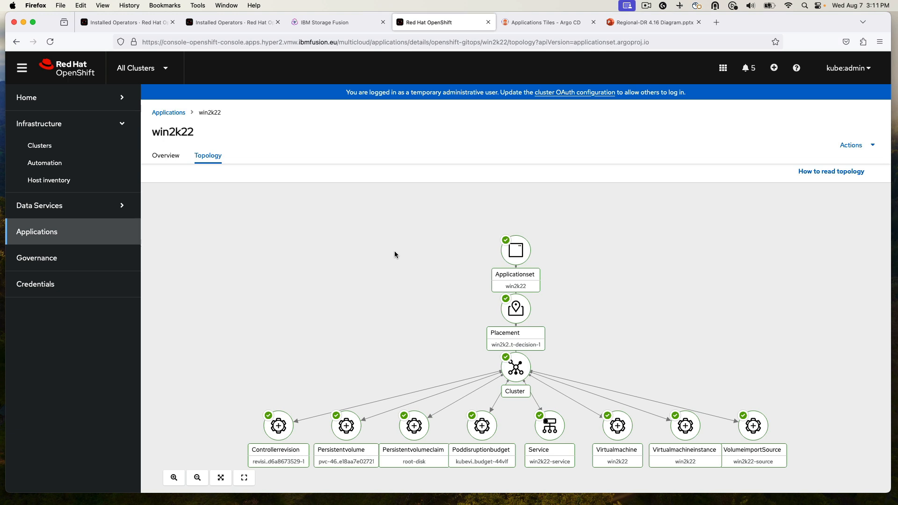
mouse_move(412, 284)
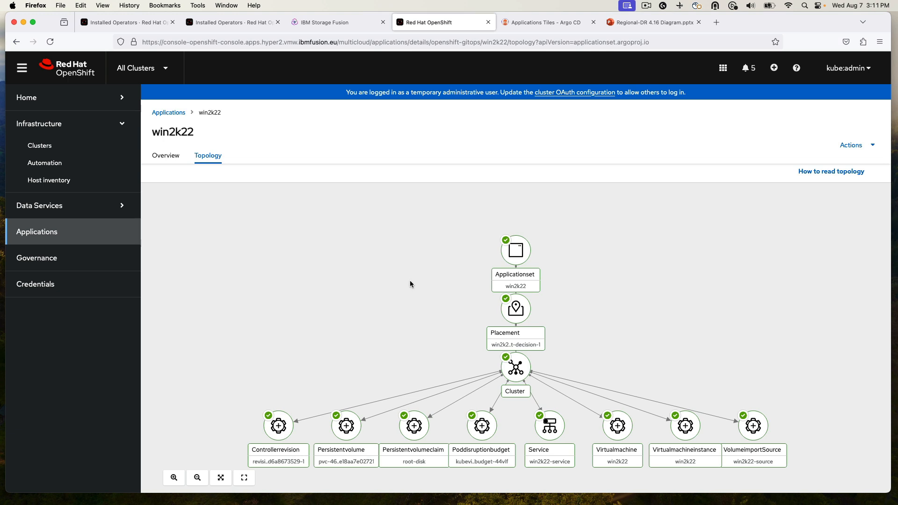
mouse_move(412, 289)
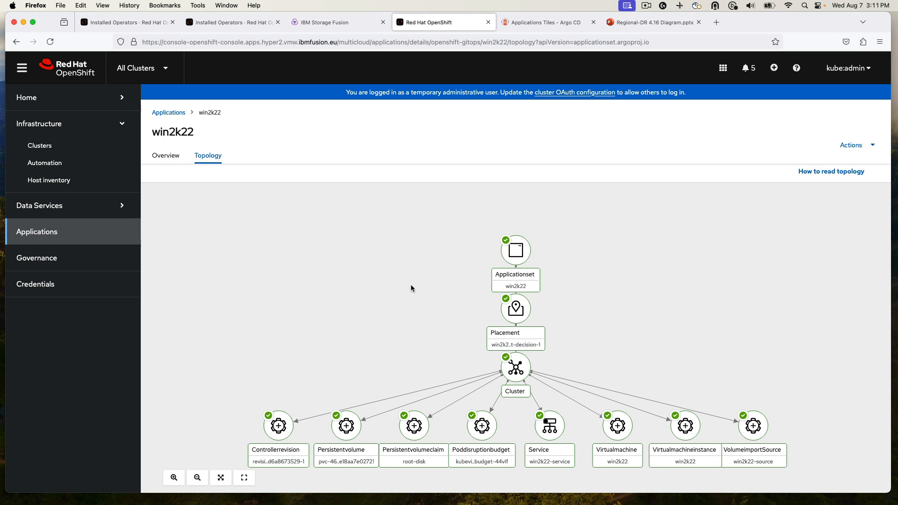
mouse_move(550, 474)
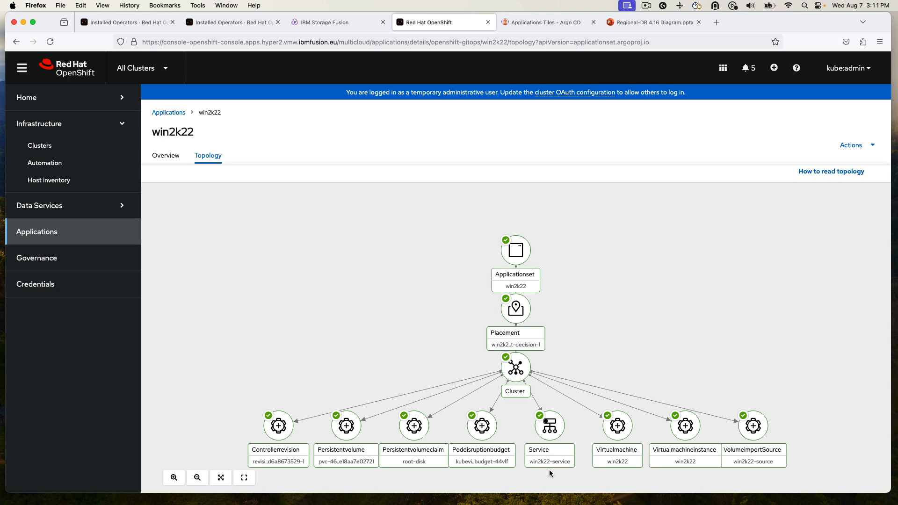
mouse_move(605, 448)
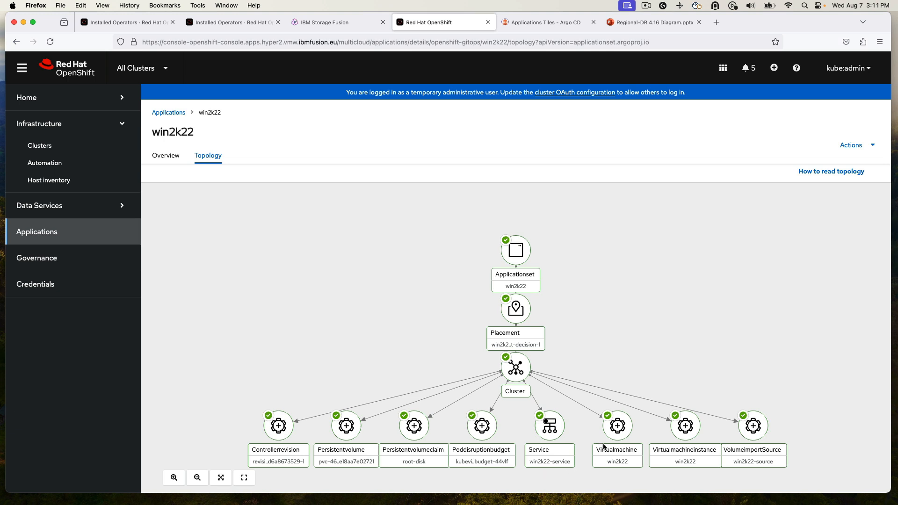
Check where the win2k22 VM is deployed and which cluster the application runs on
click(618, 426)
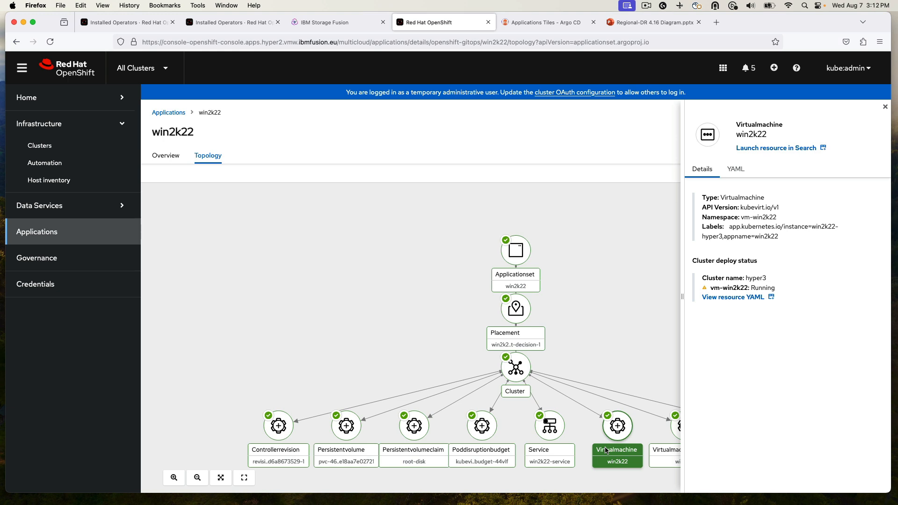
mouse_move(871, 109)
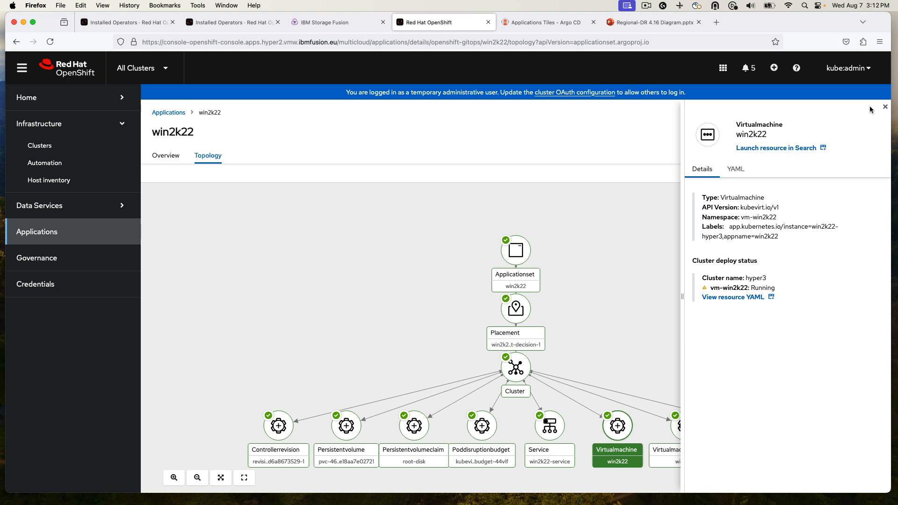
mouse_move(884, 108)
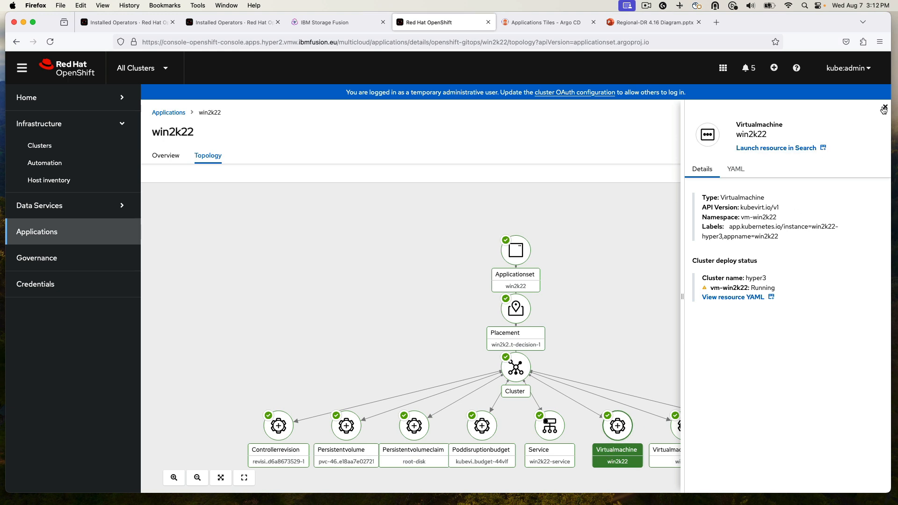
click(883, 109)
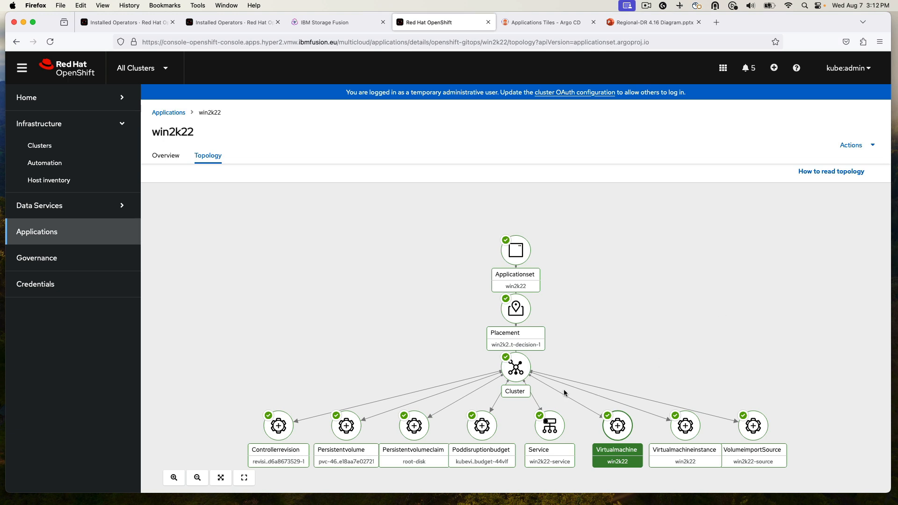
click(516, 368)
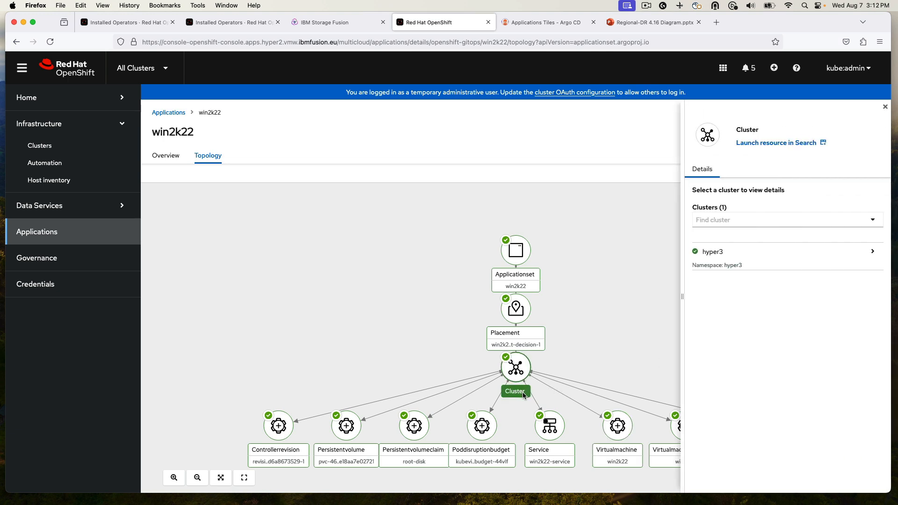
mouse_move(527, 412)
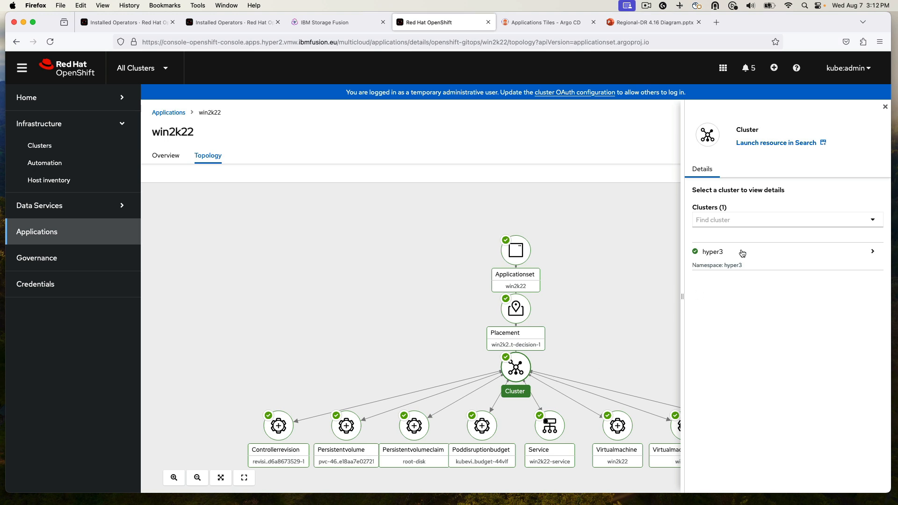
click(885, 107)
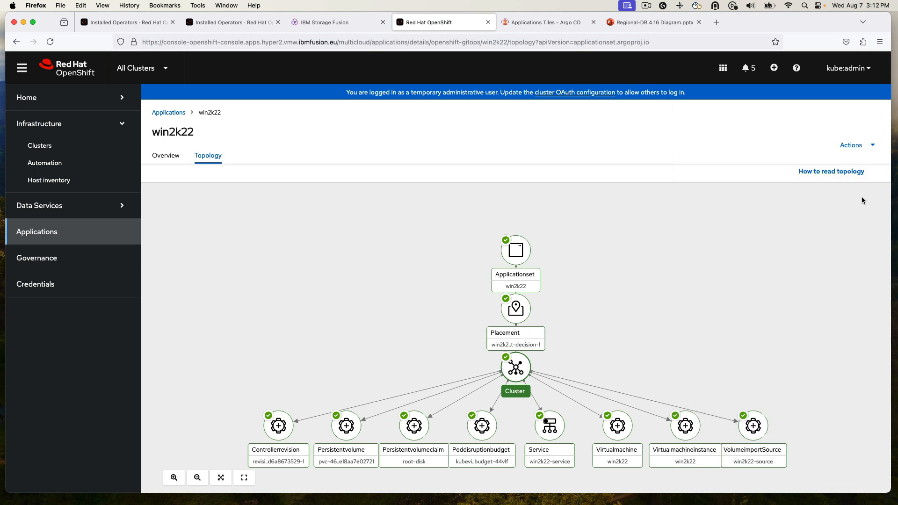
mouse_move(867, 229)
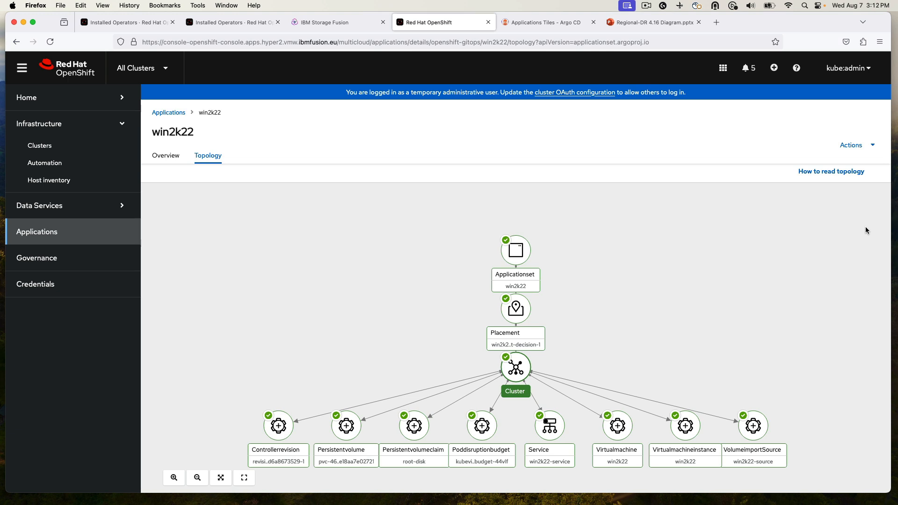
mouse_move(527, 504)
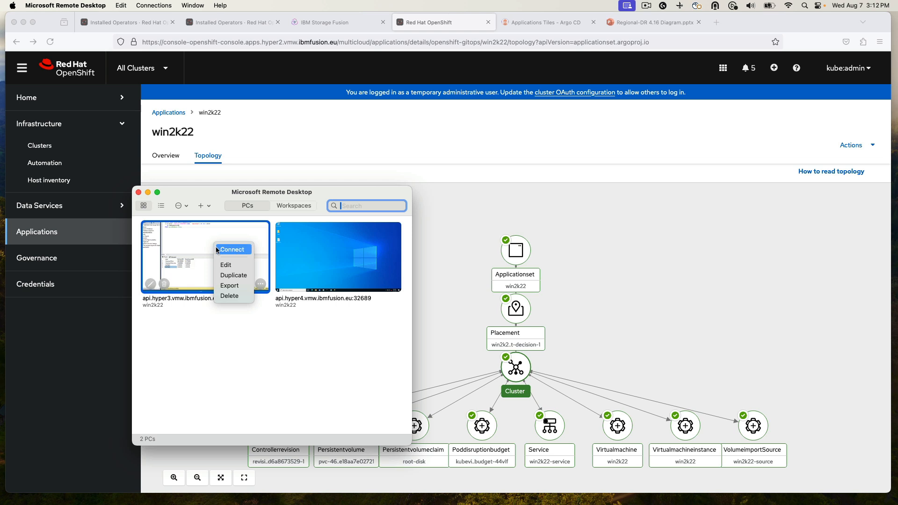
Connect remotely to the win2k22 VM on hyper3 and launch SQL Server Management Studio
click(232, 250)
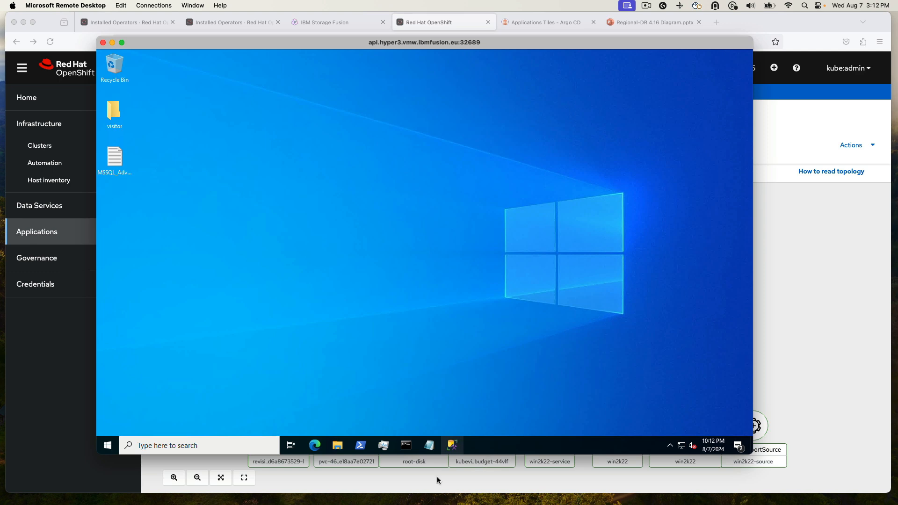
mouse_move(453, 446)
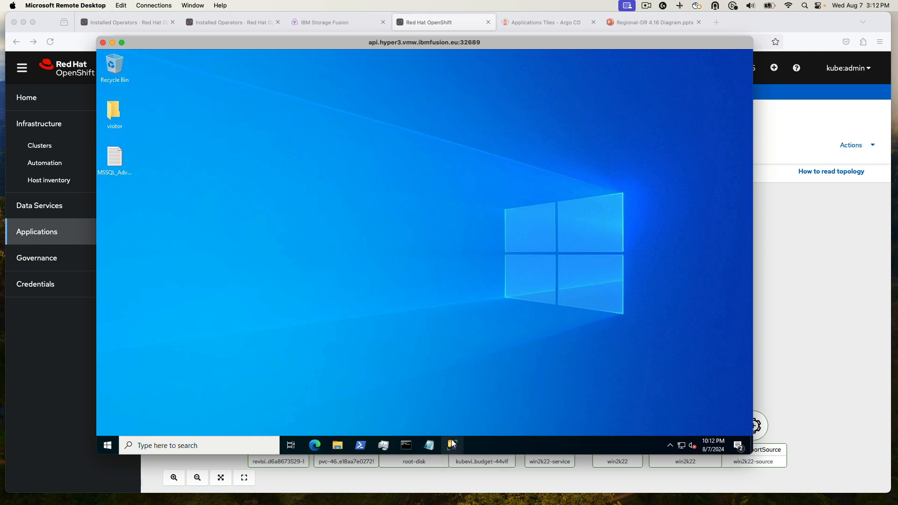
click(452, 445)
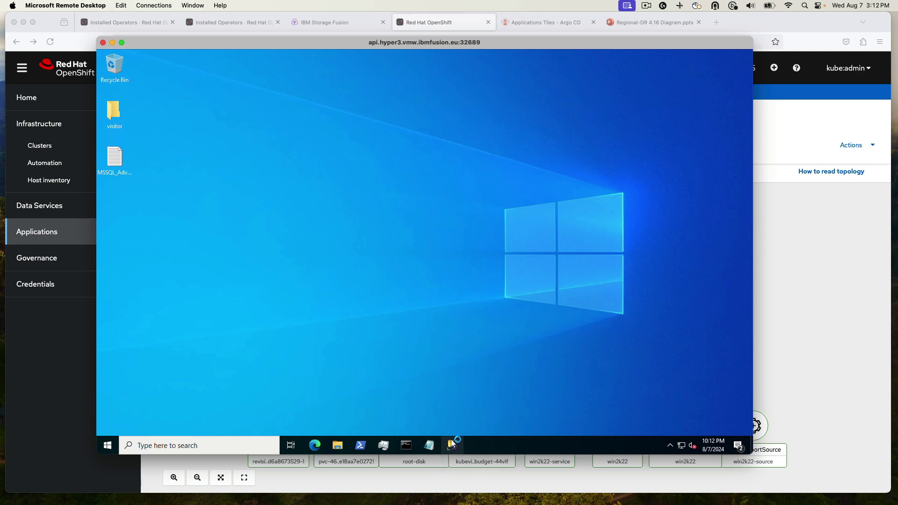
click(452, 445)
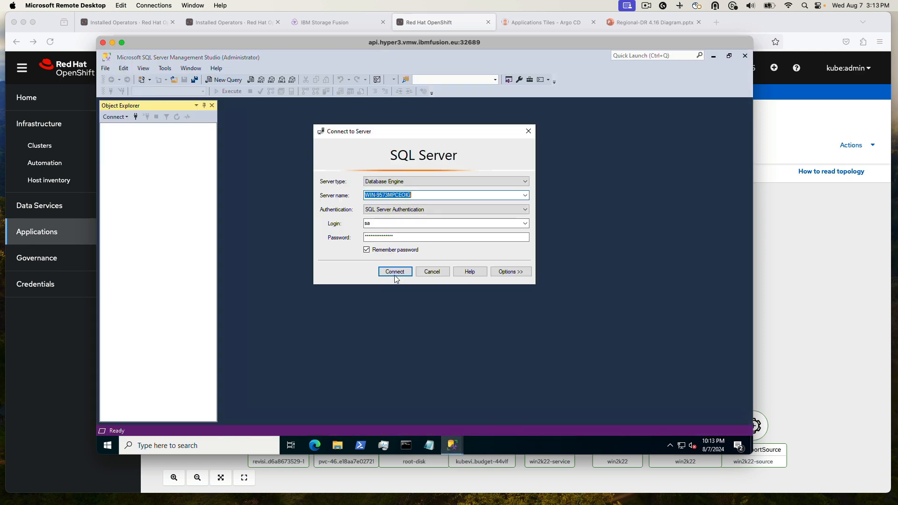
Connect to the VM's SQL Server instance and expand Databases to select AdventureWorks
click(394, 272)
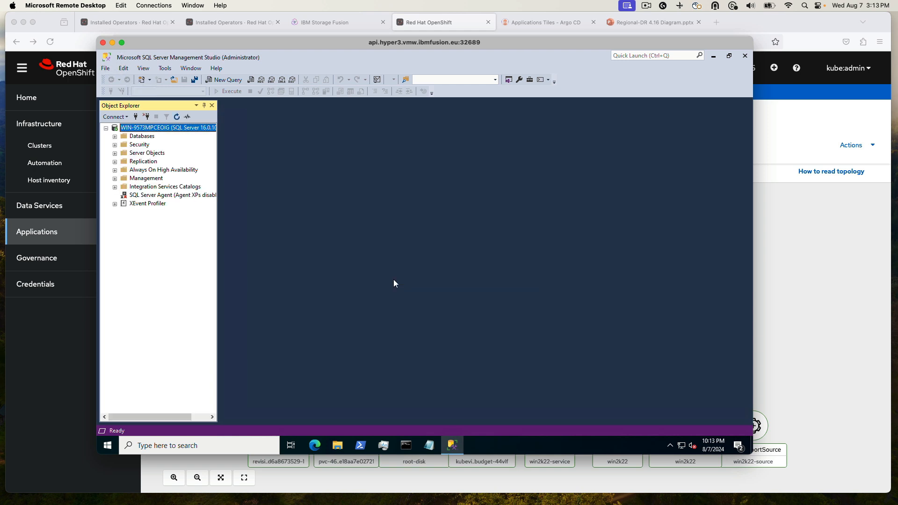
mouse_move(120, 142)
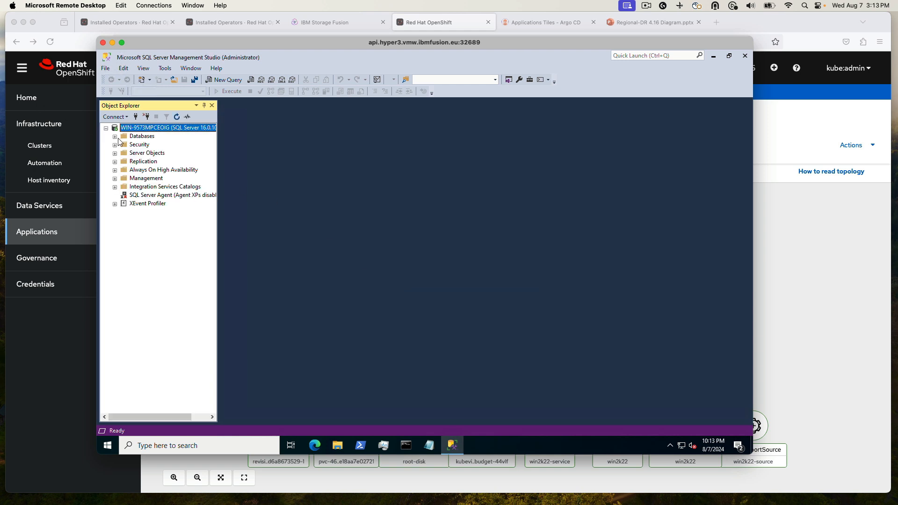
click(115, 136)
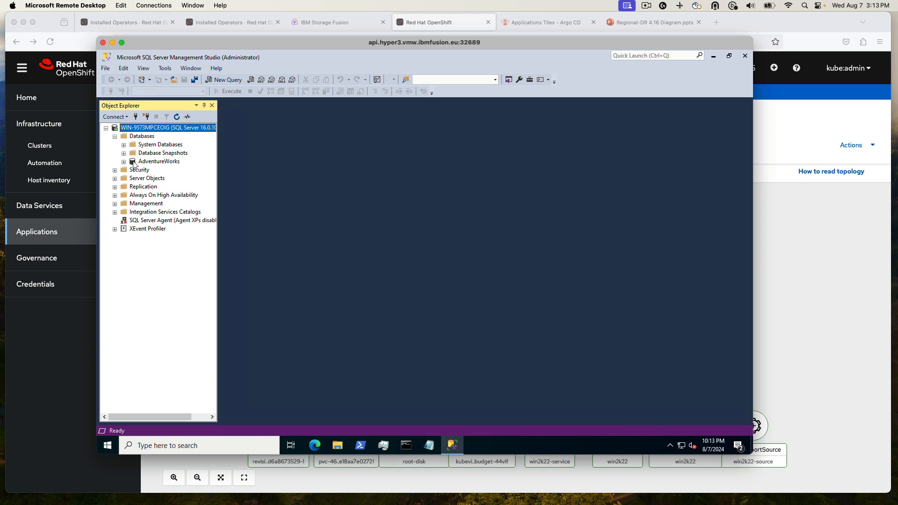
click(159, 161)
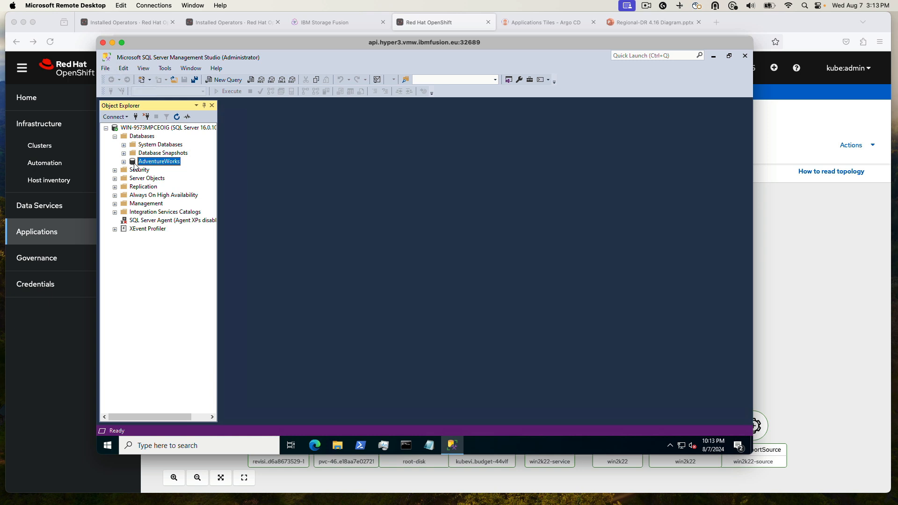
mouse_move(136, 310)
text(s)
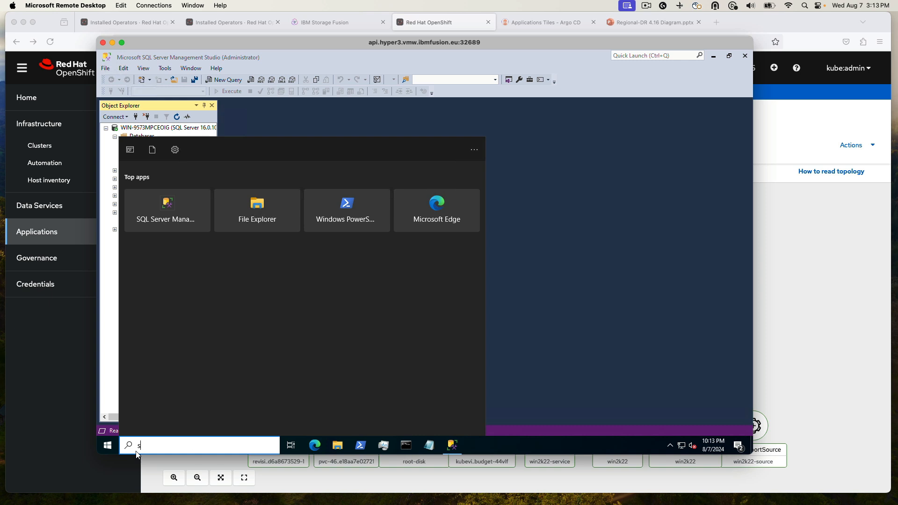
Open the recent SQLQuery1 script and run it to list AdventureWorks file sizes
text(tudio)
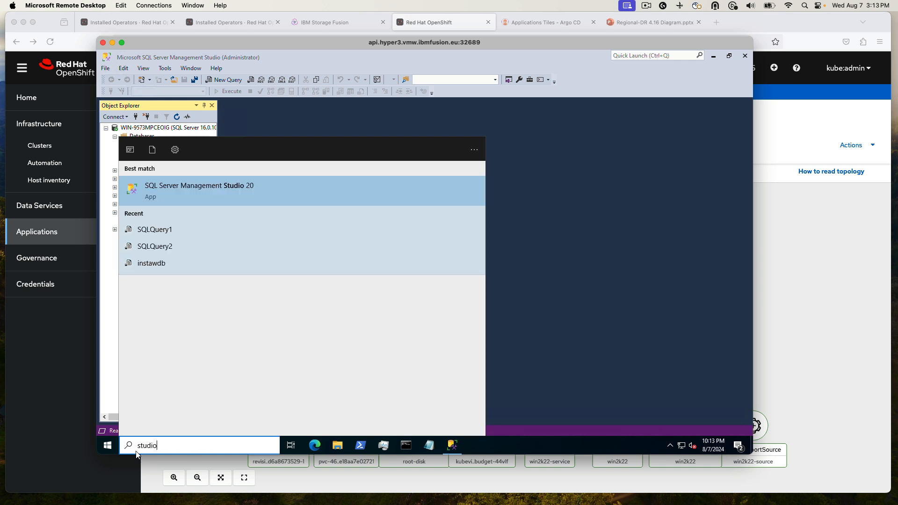
mouse_move(159, 233)
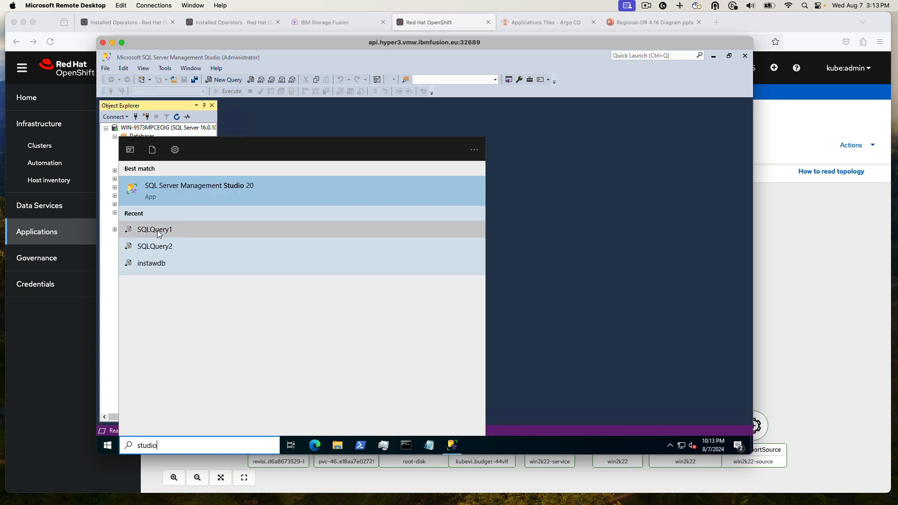
click(154, 229)
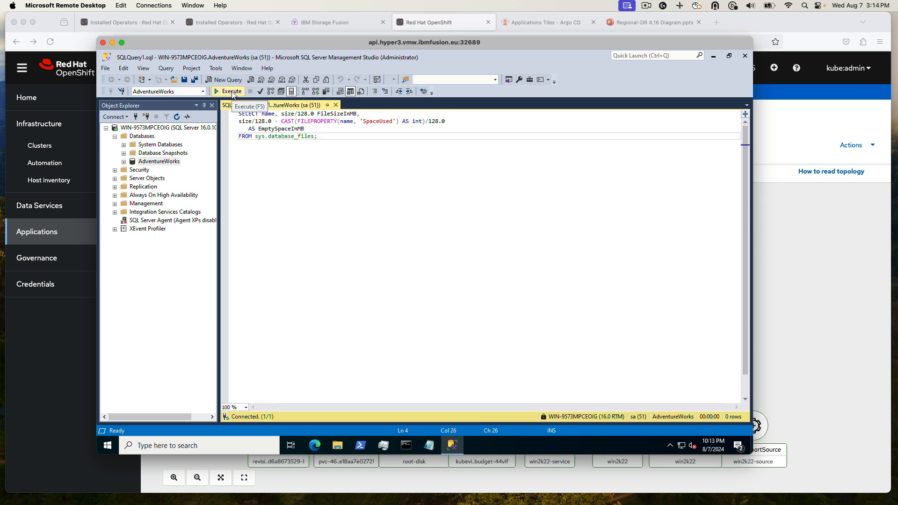
click(232, 92)
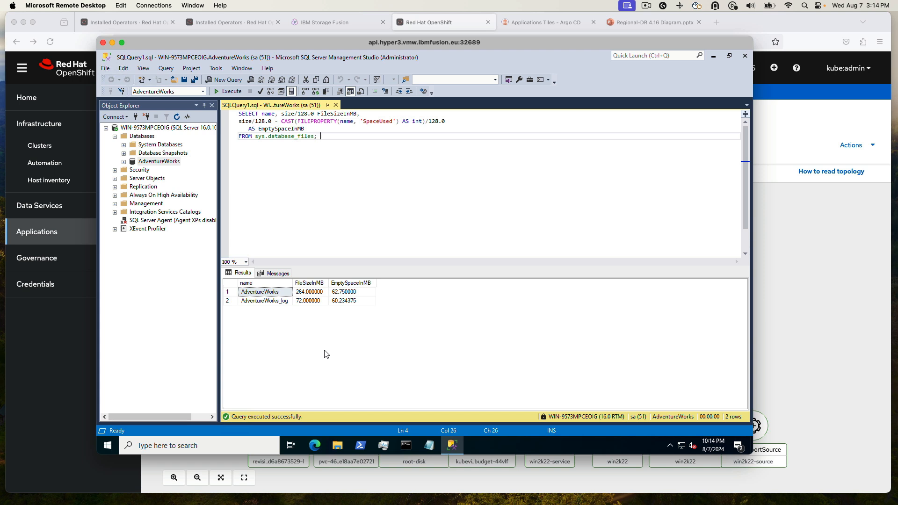
mouse_move(328, 361)
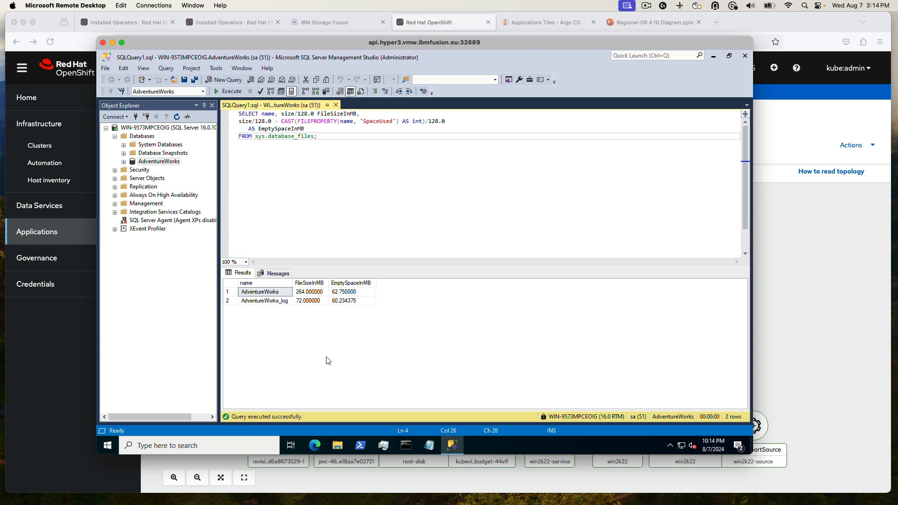
mouse_move(266, 449)
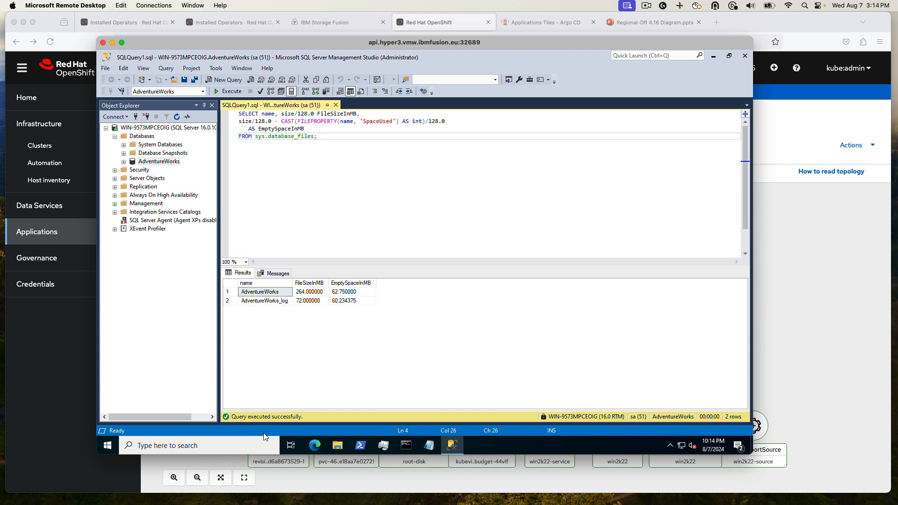
Search 'studio' and open SQLQuery2, the script adding filegroup Test1FG1 with two files
click(108, 446)
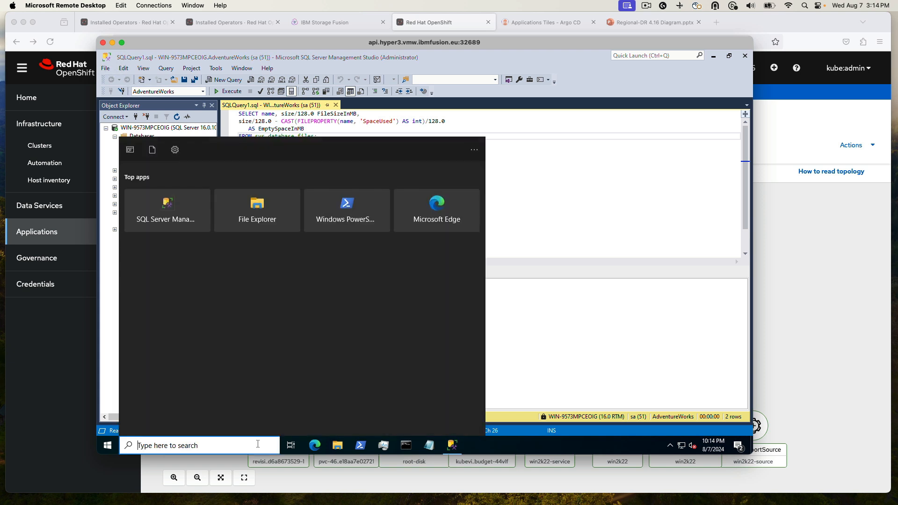
text(studio)
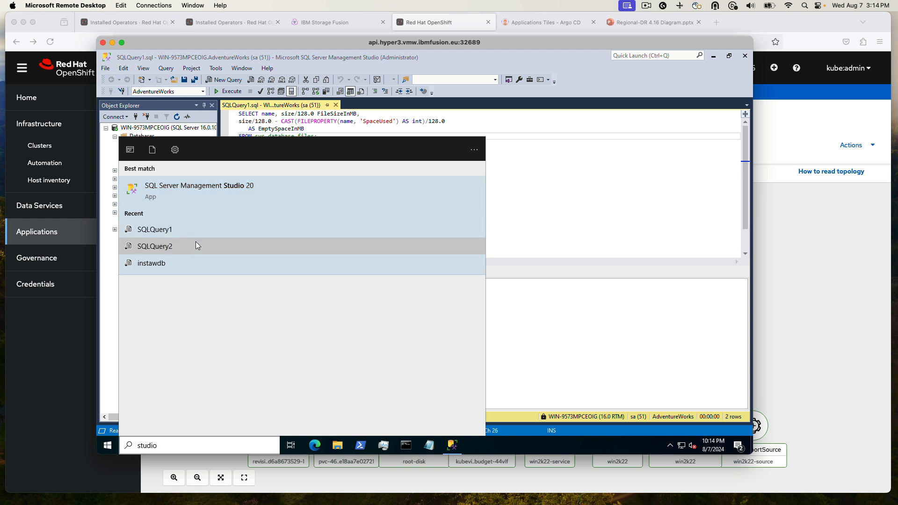
click(155, 246)
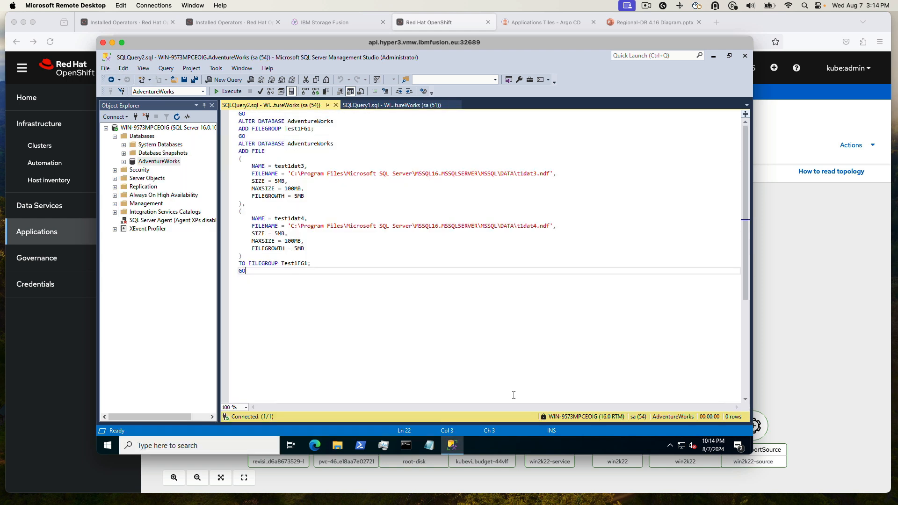
mouse_move(509, 394)
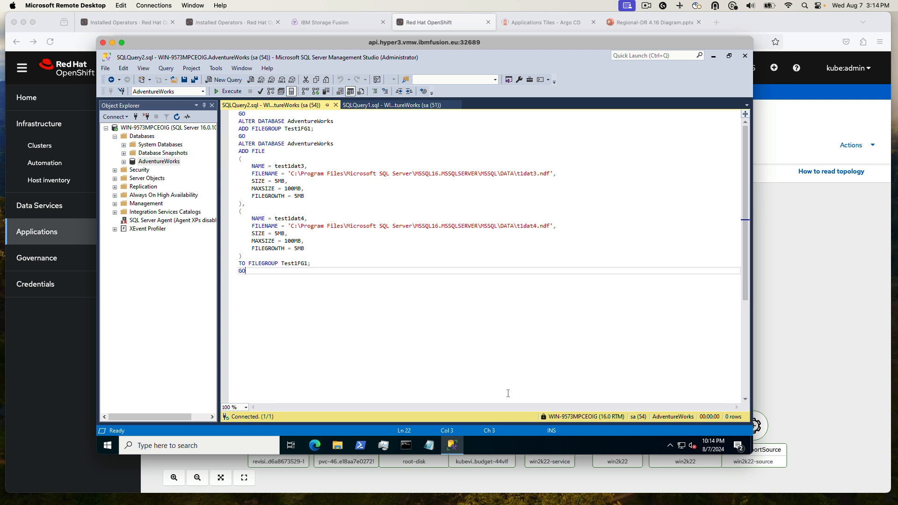
mouse_move(487, 388)
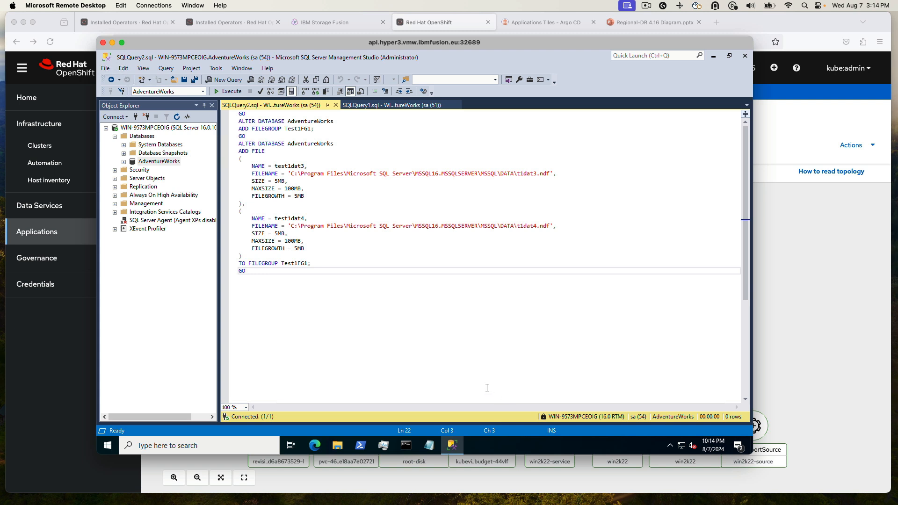
mouse_move(394, 385)
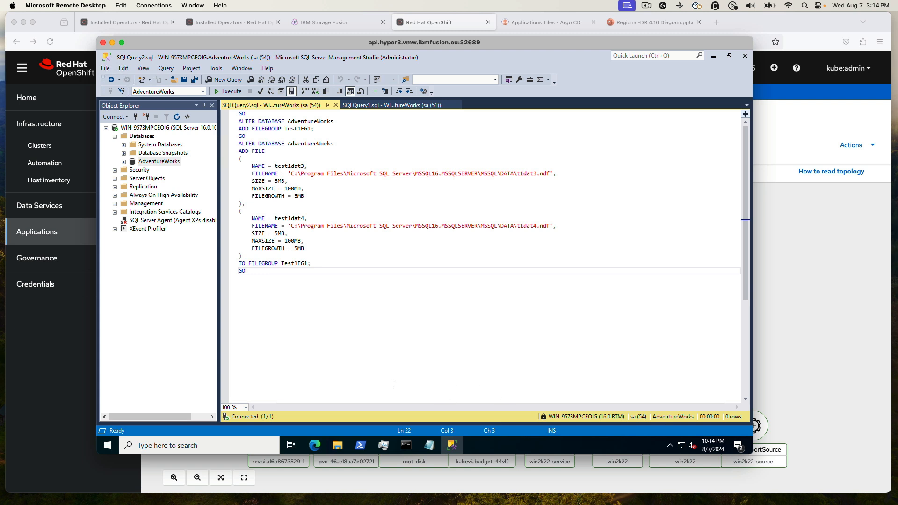
Run the ALTER DATABASE script, then rerun the file size query showing test1dat3 and test1dat4
click(226, 91)
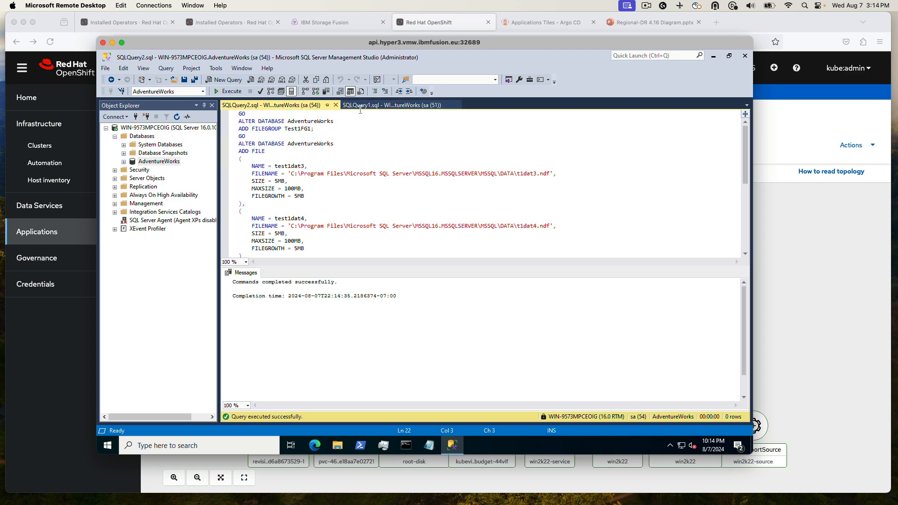
click(392, 104)
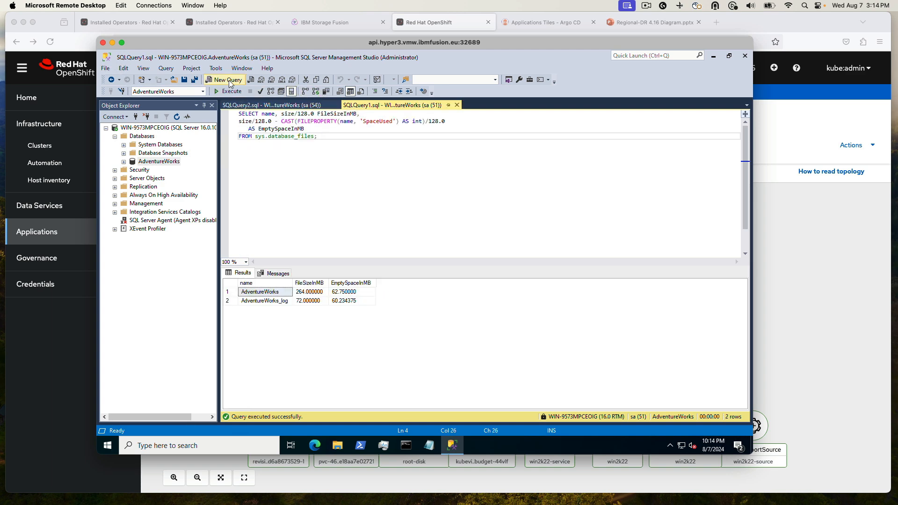
click(228, 91)
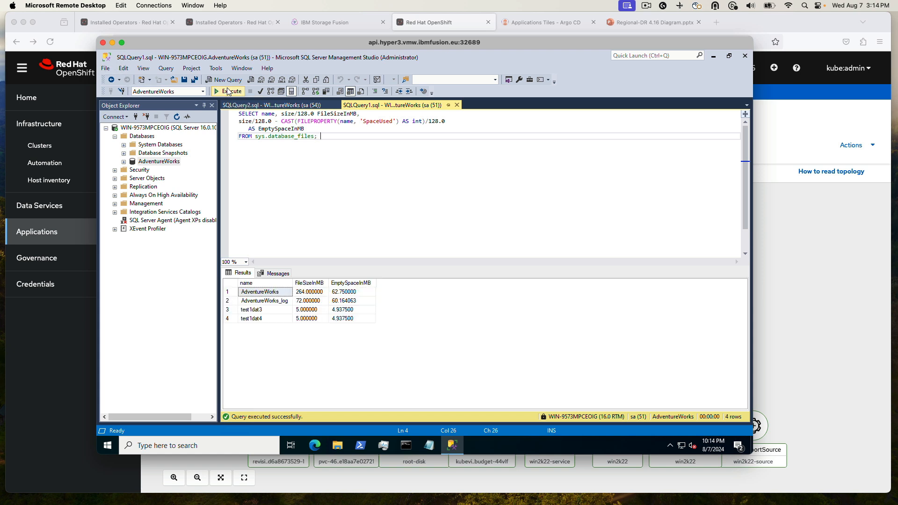
click(256, 310)
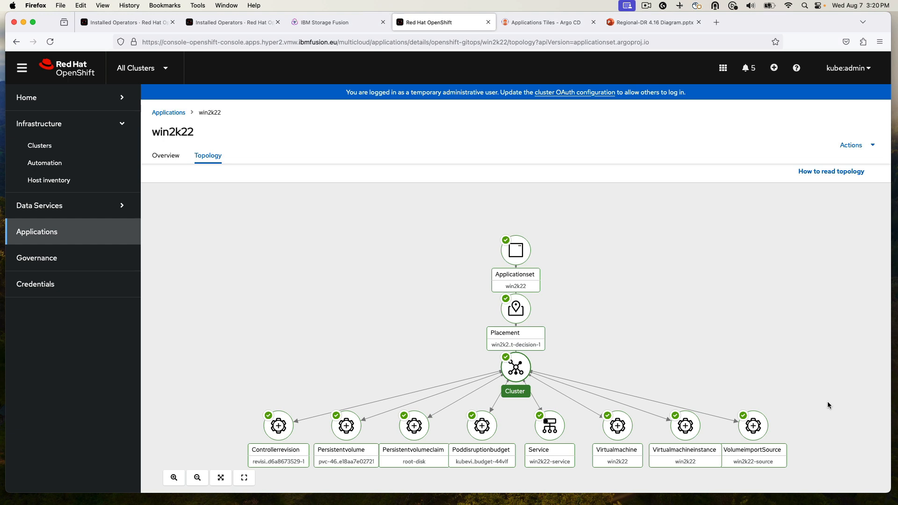
mouse_move(821, 402)
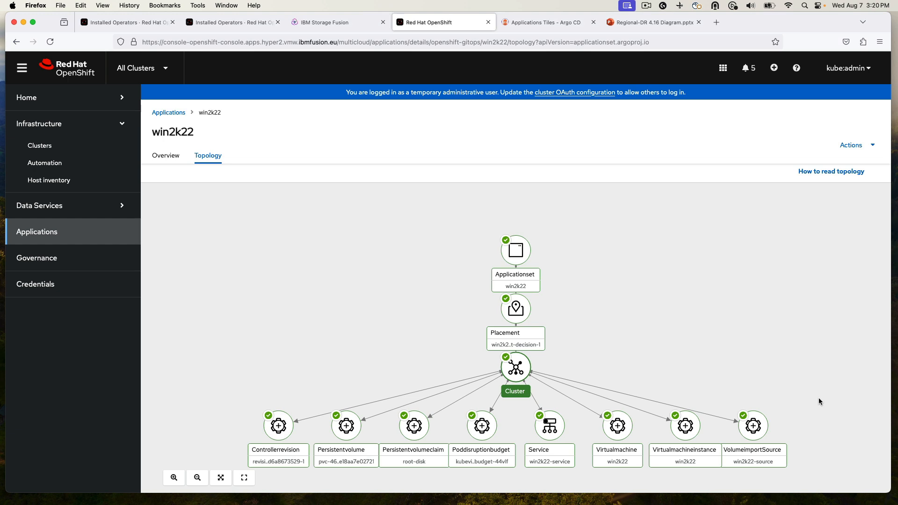
mouse_move(811, 398)
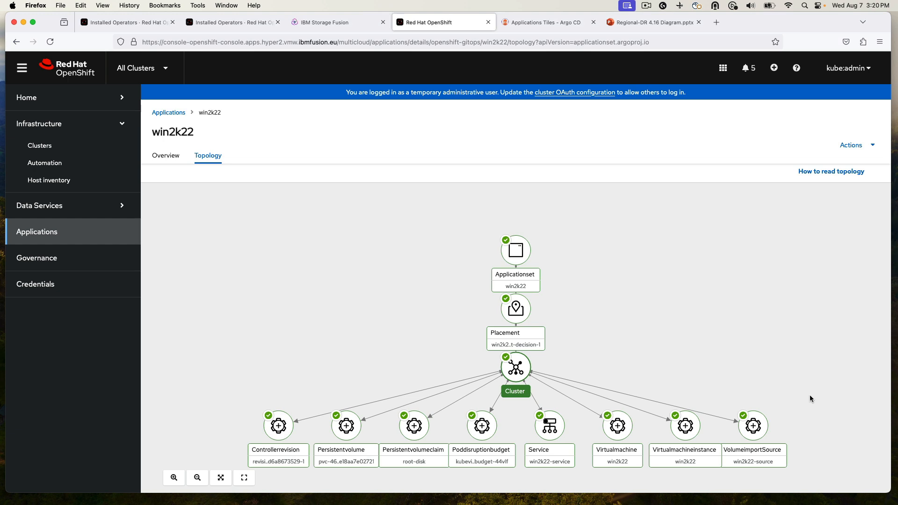
mouse_move(785, 391)
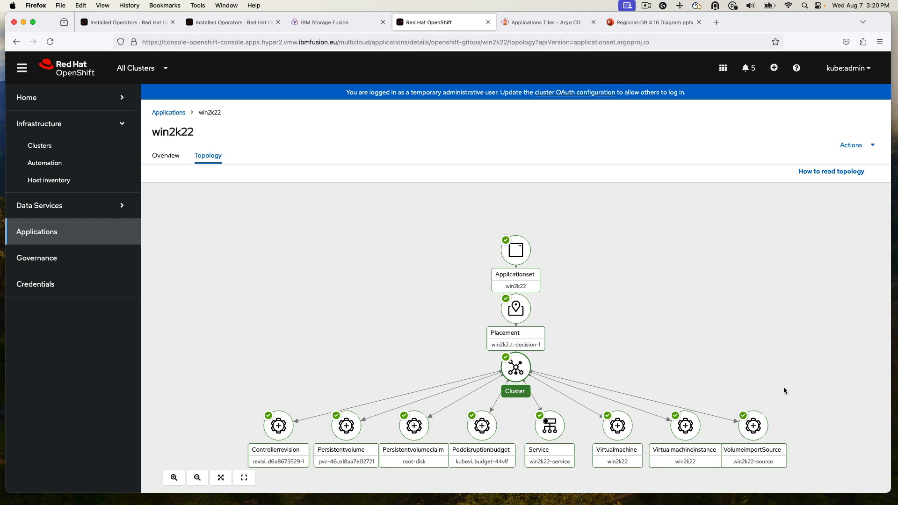
mouse_move(756, 369)
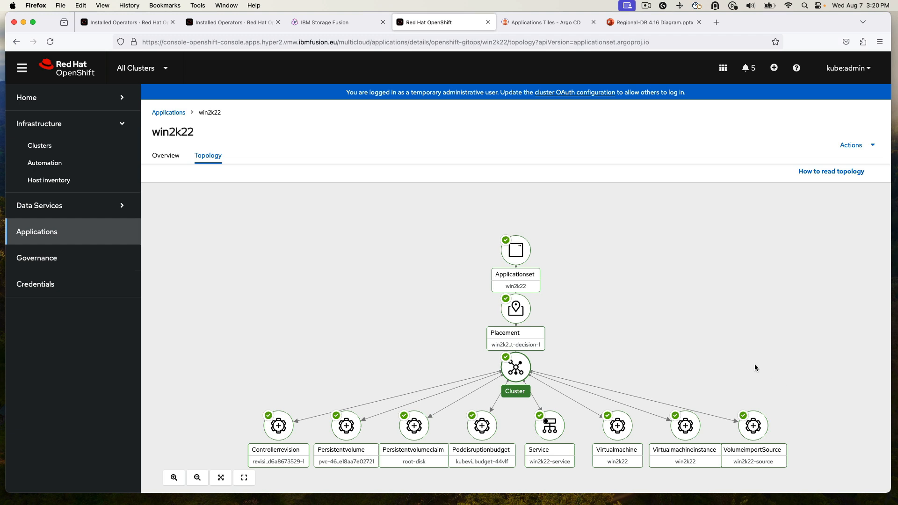
mouse_move(858, 153)
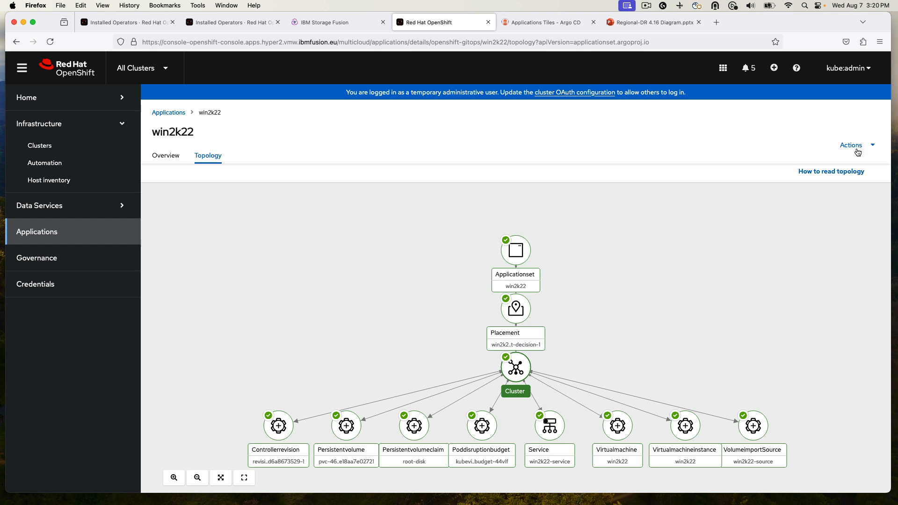
Choose Failover application from the win2k22 Actions menu to target cluster hyper4
click(851, 145)
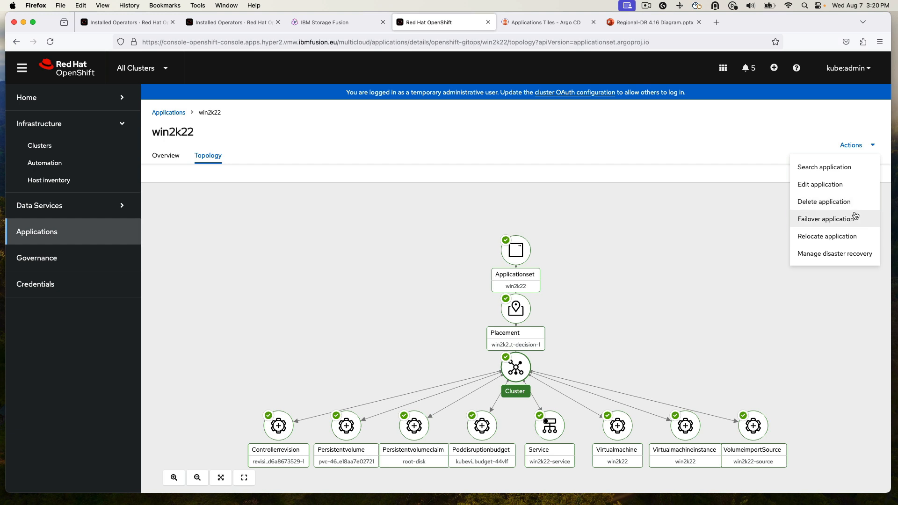
click(826, 218)
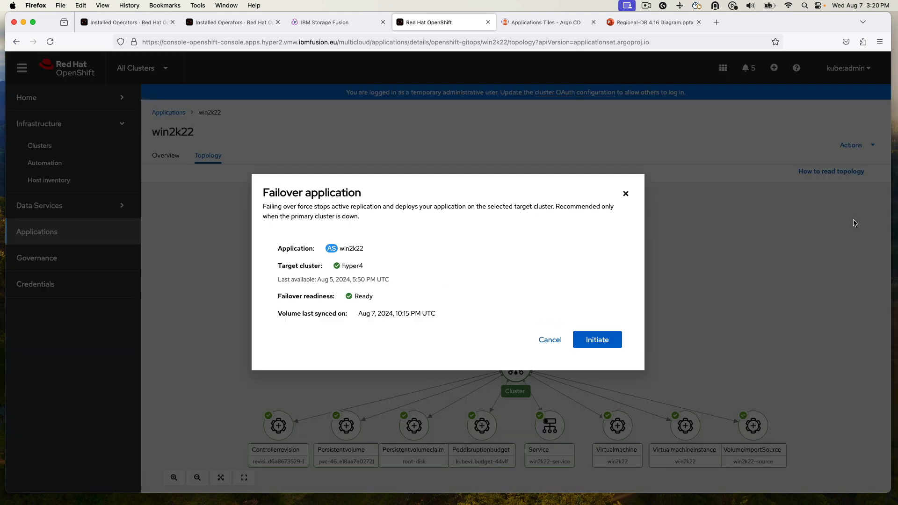
mouse_move(609, 351)
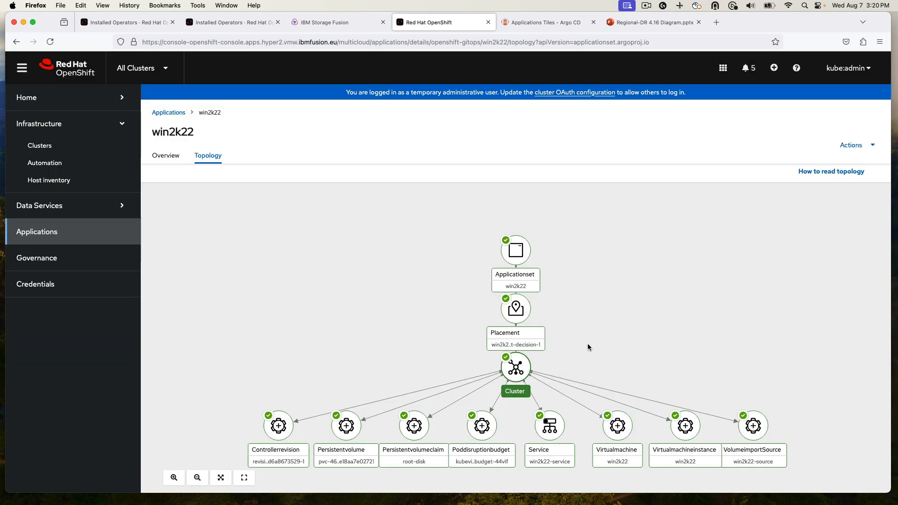
mouse_move(569, 357)
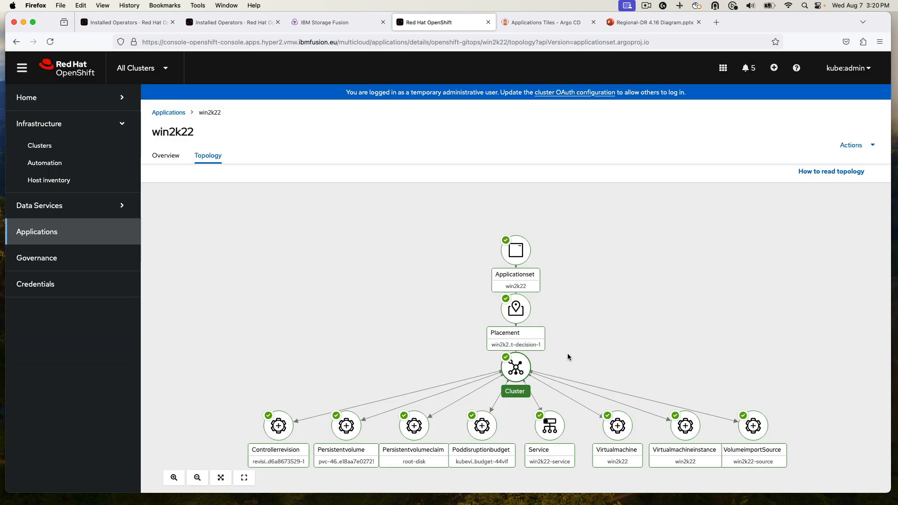
mouse_move(567, 361)
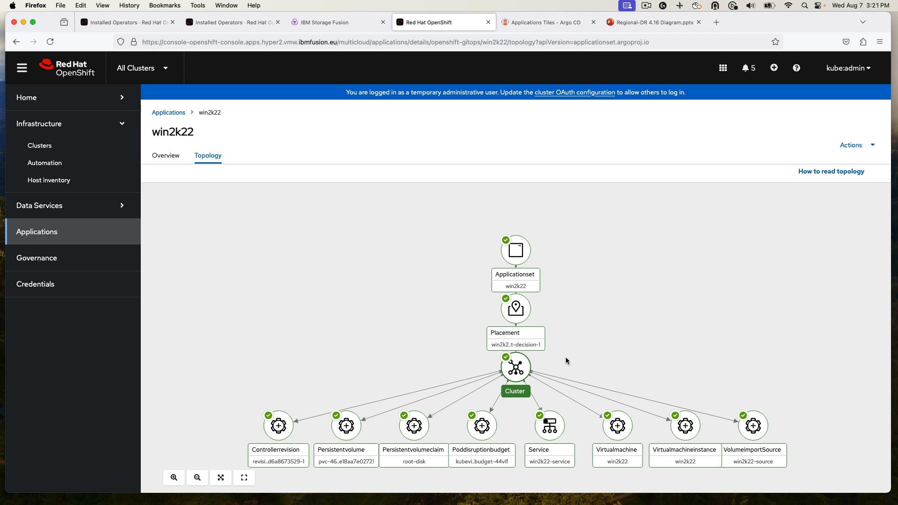
View the Healthy, Synced win2k22-hyper4 app in Argo CD, then remote into hyper4
click(544, 22)
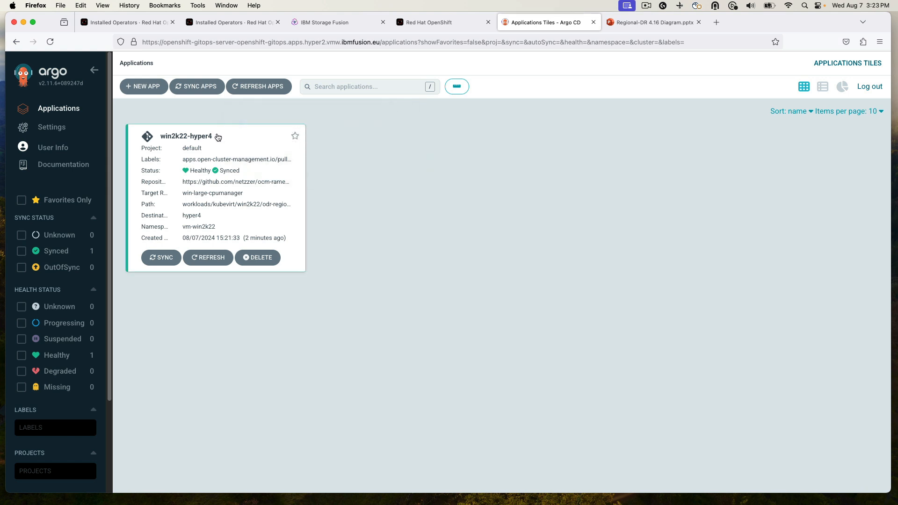
click(185, 136)
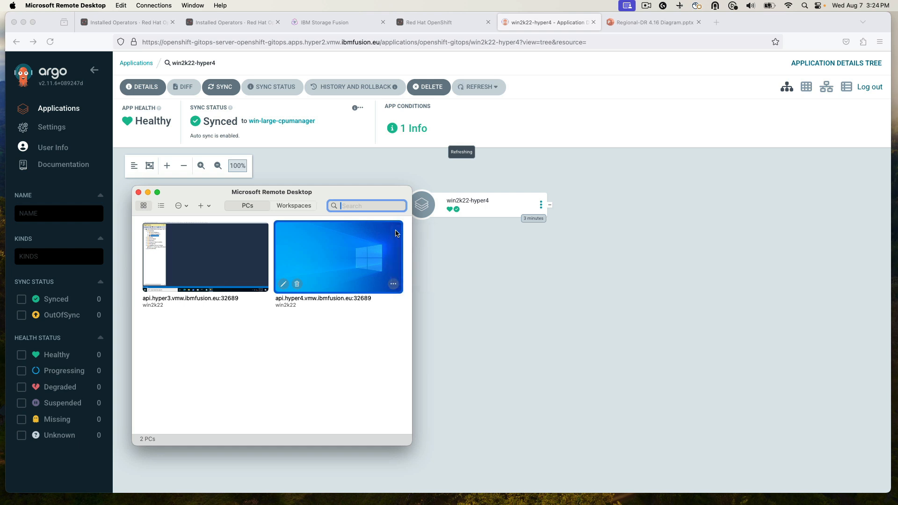
double_click(337, 257)
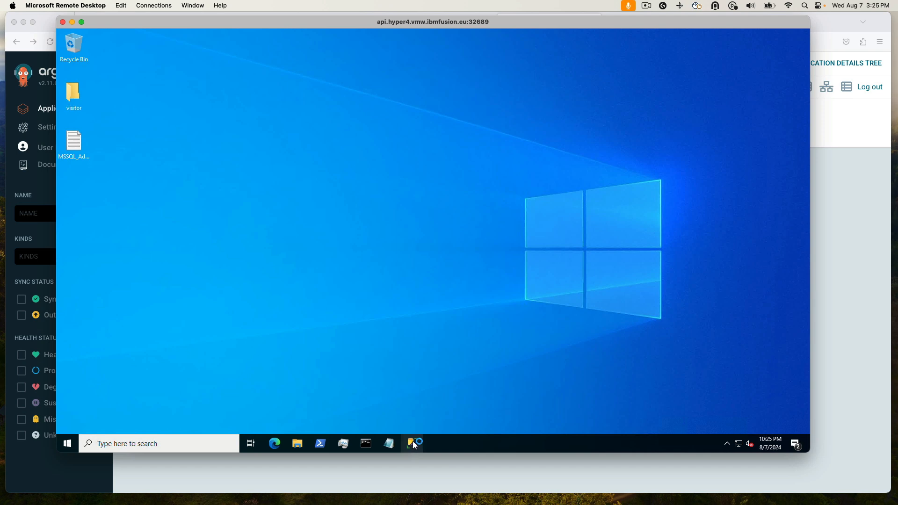
Launch SSMS on hyper4, connect to the SQL Server and expand Databases
click(412, 443)
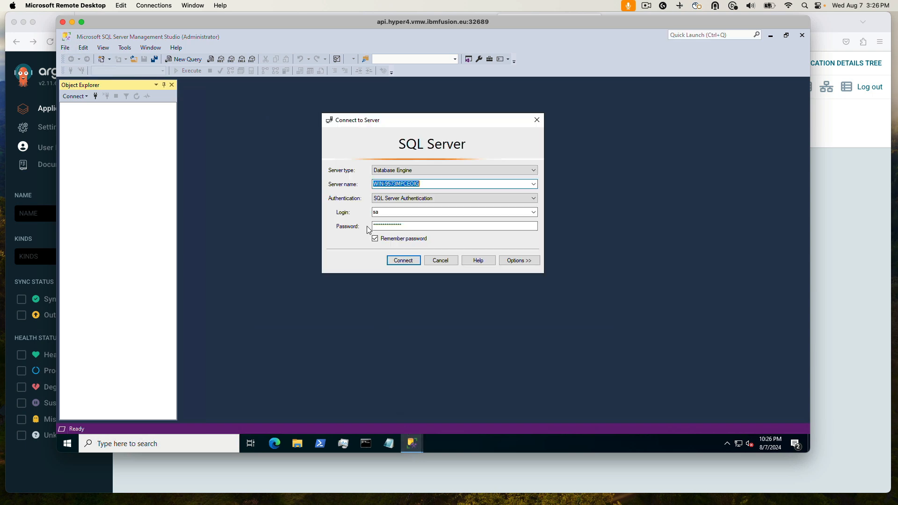
click(403, 260)
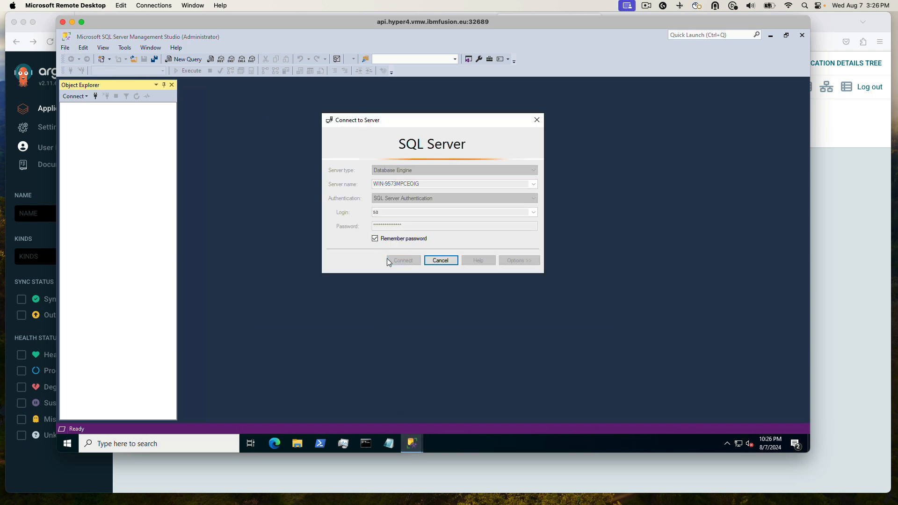
click(403, 260)
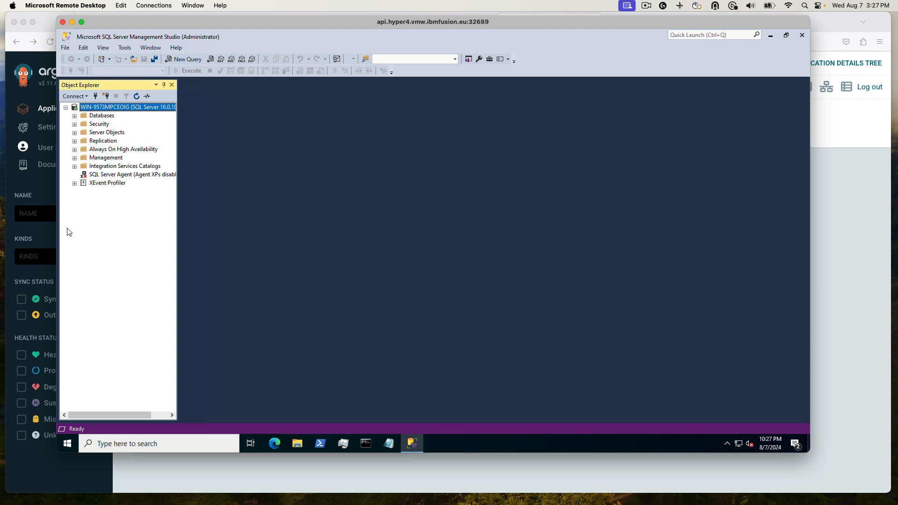
mouse_move(62, 136)
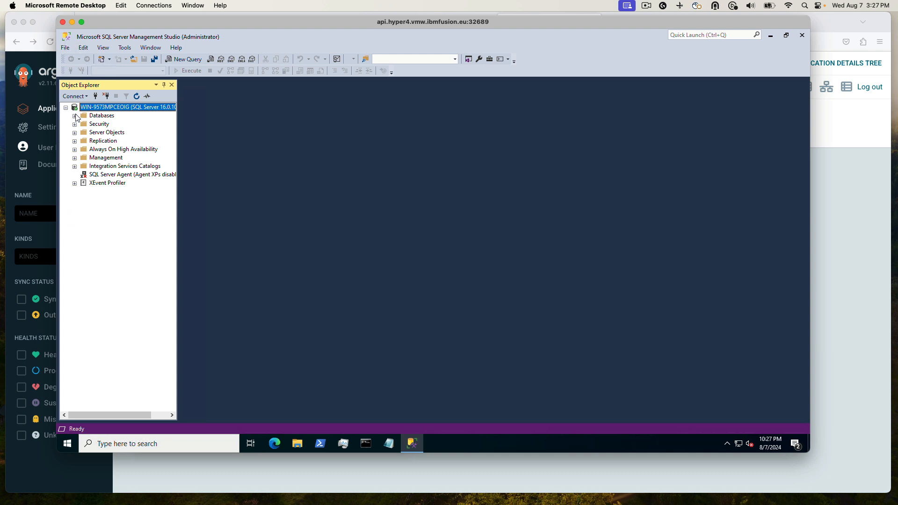
click(75, 115)
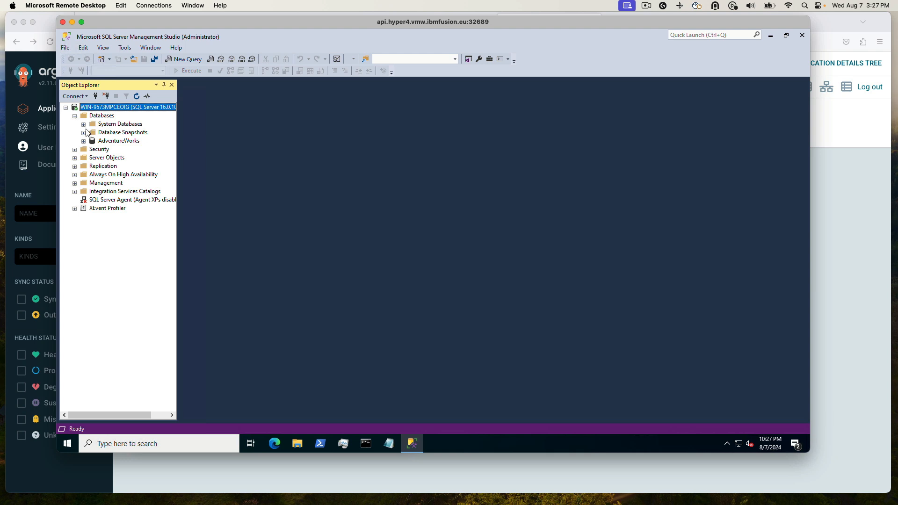
click(119, 141)
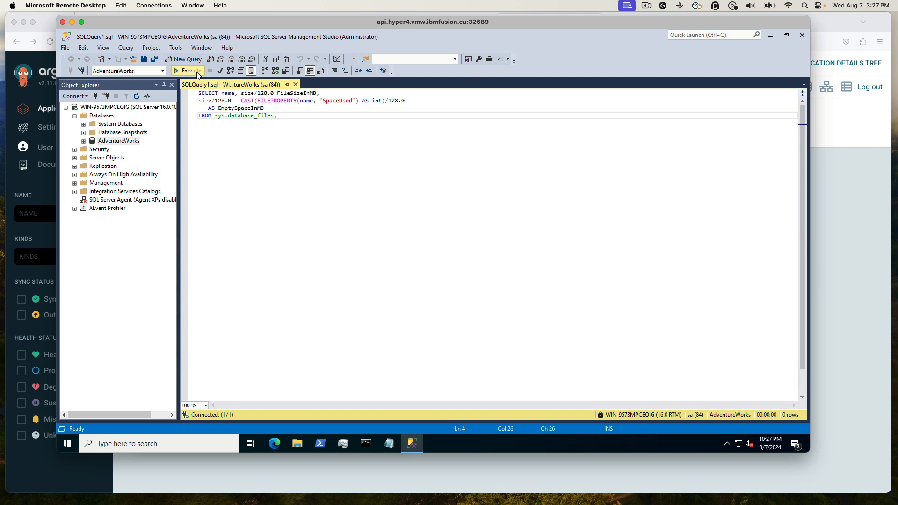
Run the file size query and highlight the test1dat3 and test1dat4 result rows
click(188, 71)
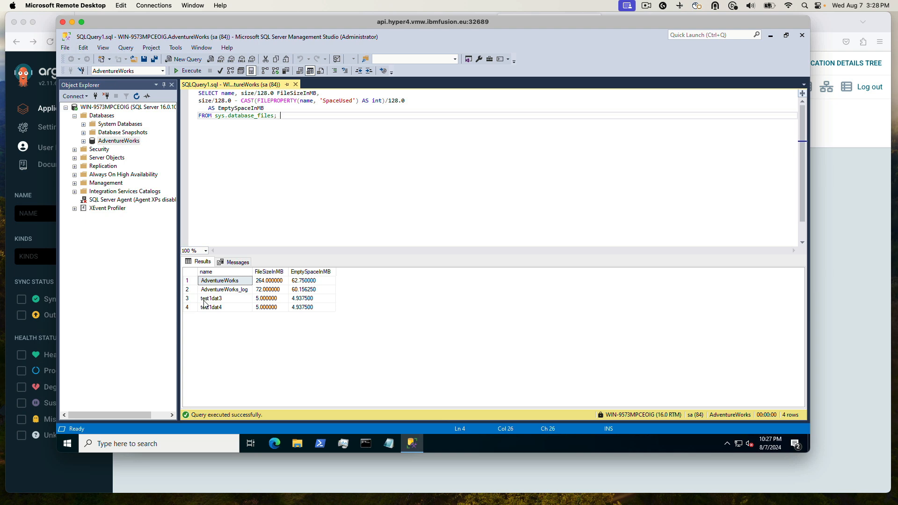
click(211, 299)
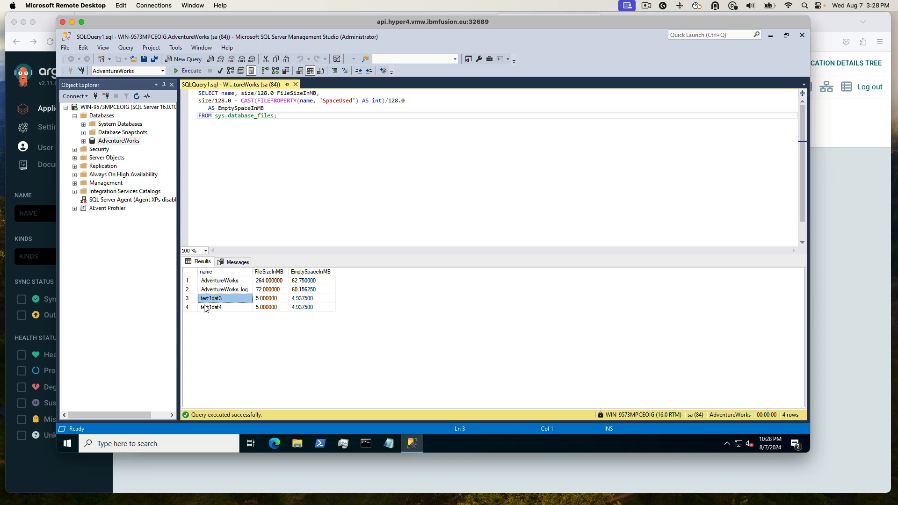
click(211, 307)
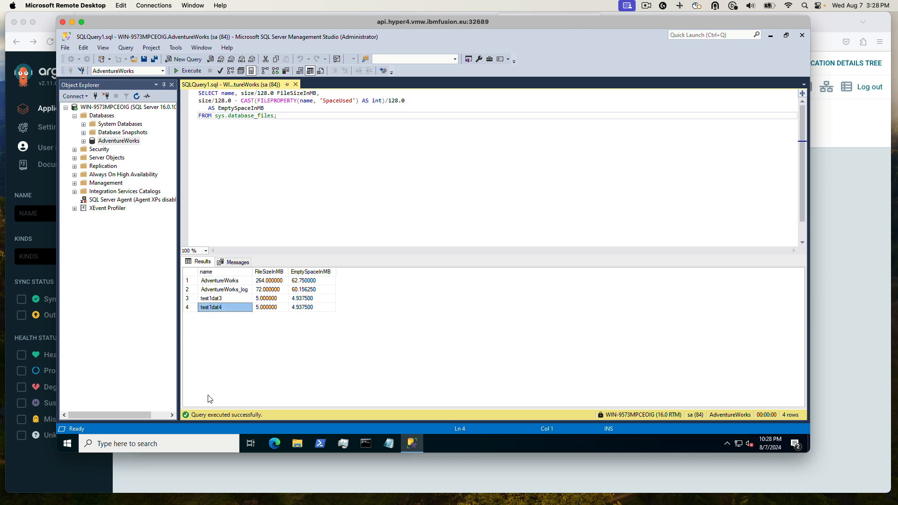